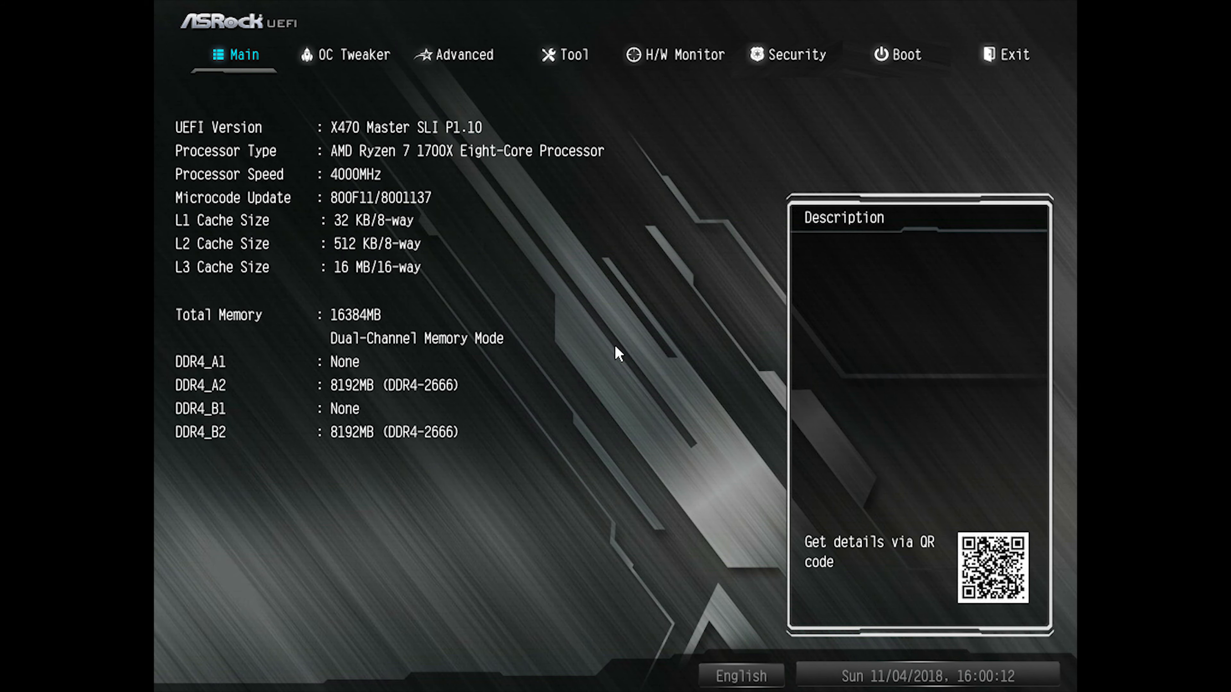
# - Pass through OC Tweaker to Advanced and reach North Bridge Configuration, showing SR-IOV Support Disabled
pyautogui.click(343, 55)
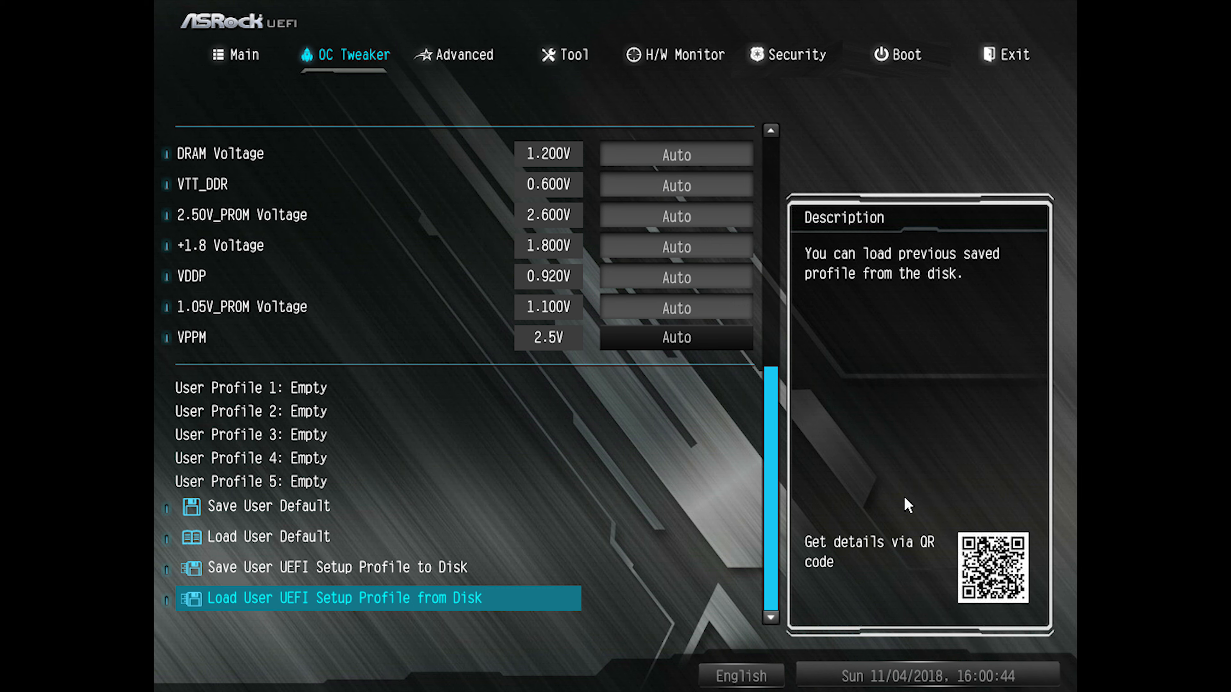
pyautogui.click(463, 55)
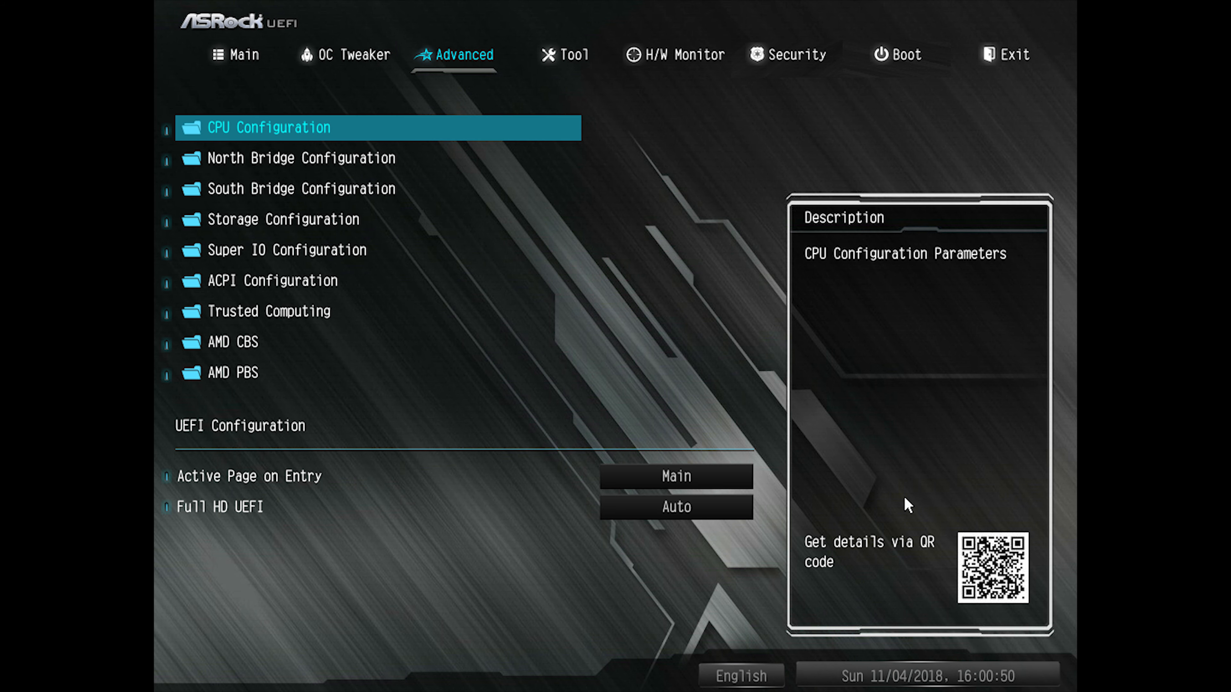
pyautogui.click(300, 157)
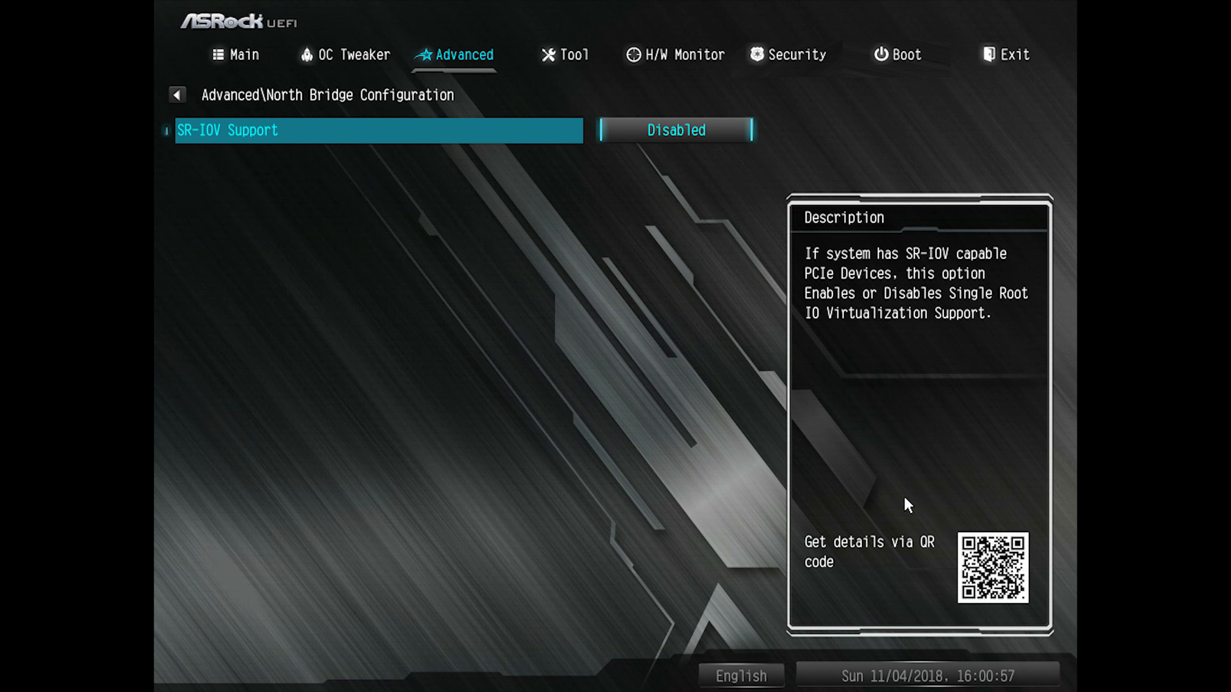